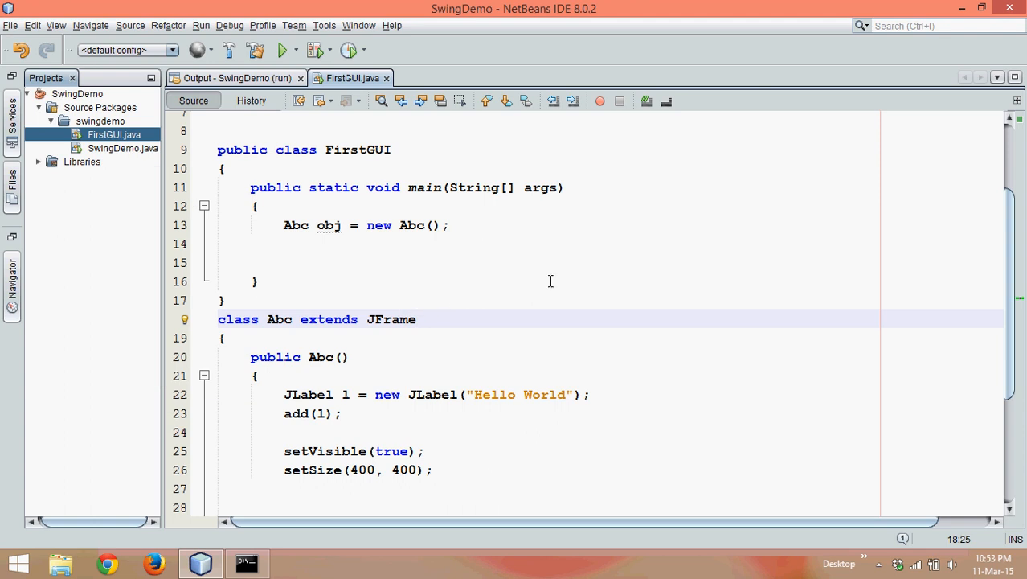
pyautogui.moveTo(398, 320)
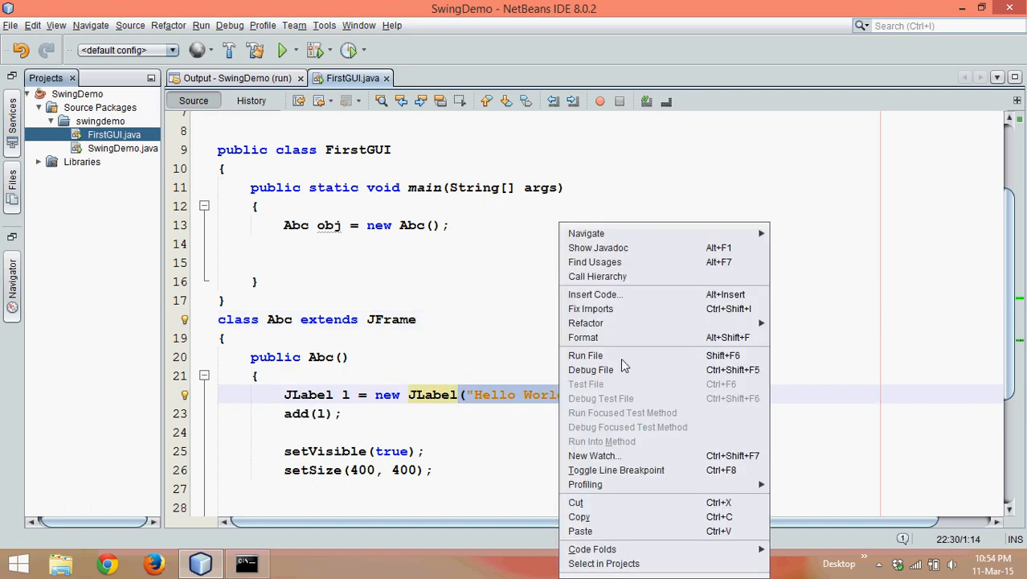
# Run FirstGUI.java to open its Swing window showing the 'Hello World' label.
pyautogui.click(585, 355)
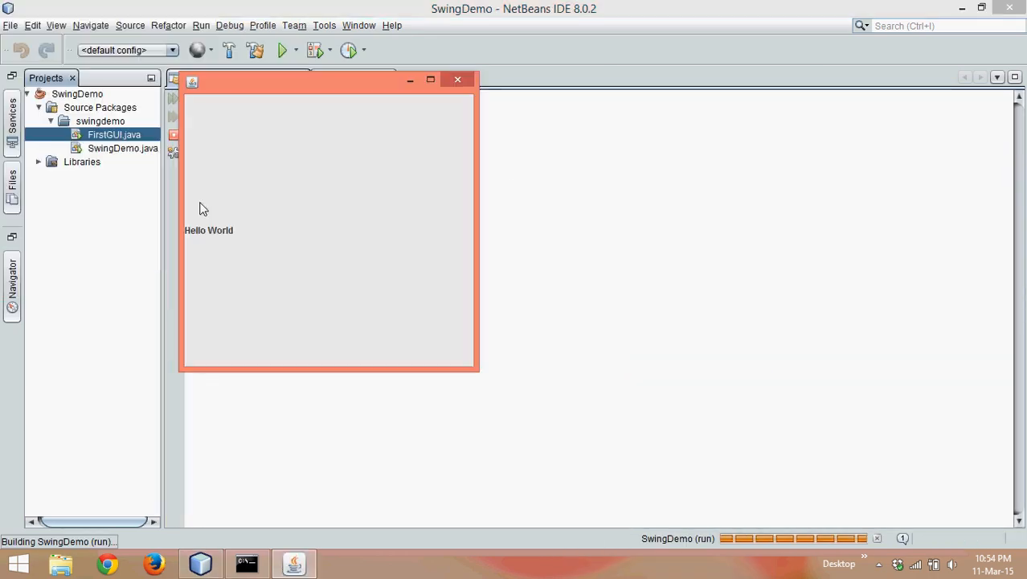
pyautogui.moveTo(274, 220)
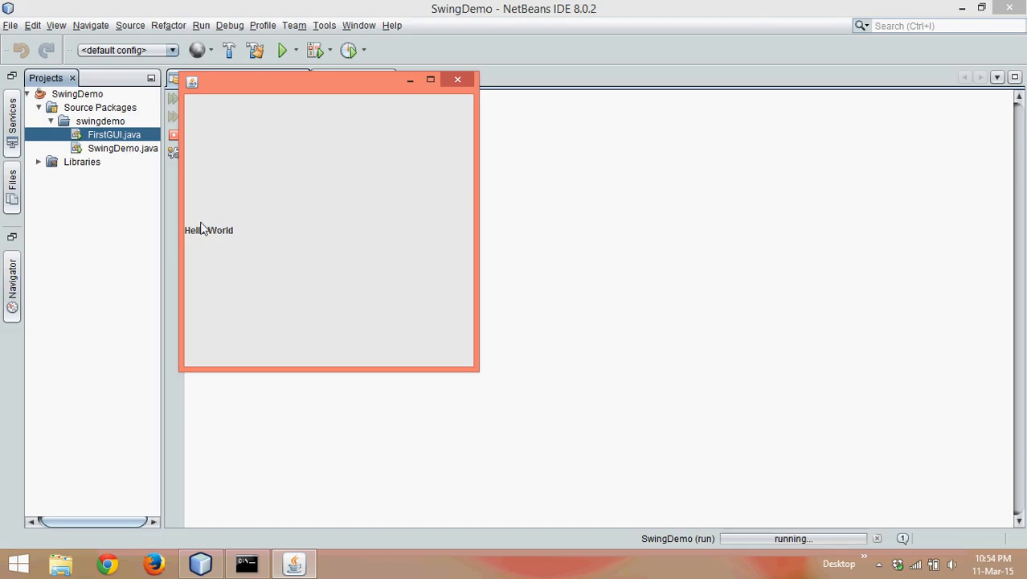
pyautogui.moveTo(232, 248)
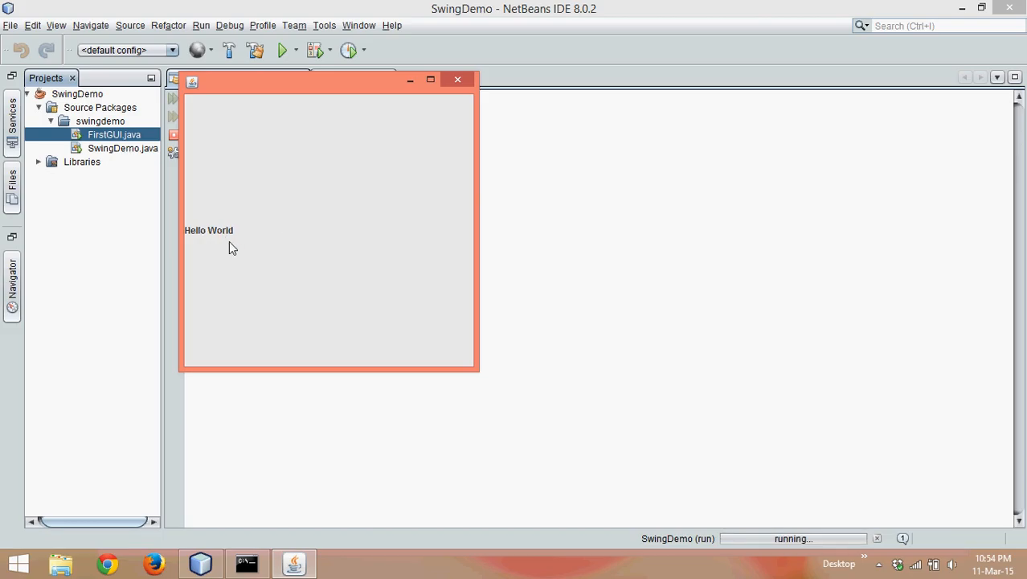
pyautogui.moveTo(350, 186)
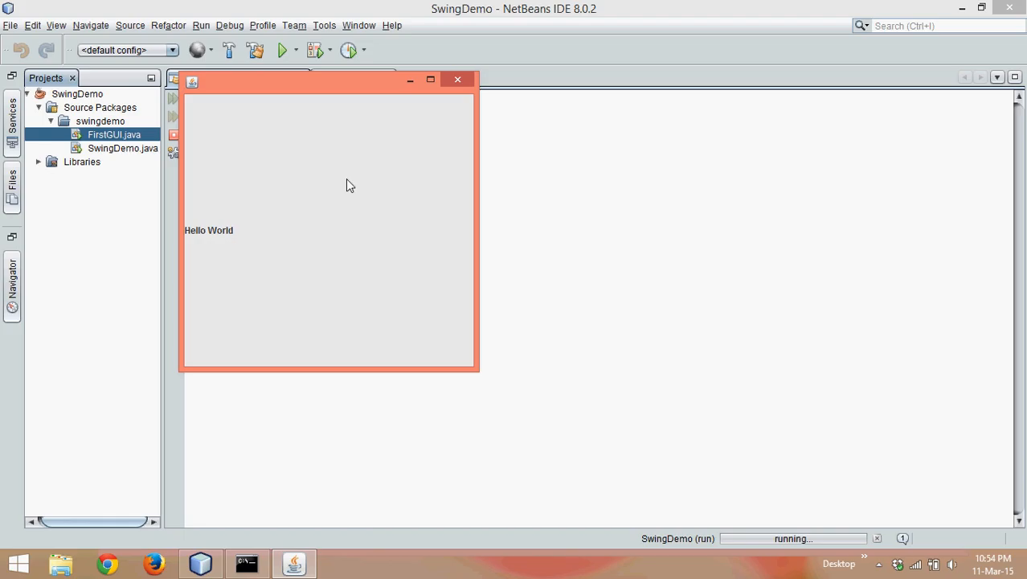
# Close the app window, then declare JLabel l1 = new JLabel("Welcome Navin") and add(l1).
pyautogui.click(457, 78)
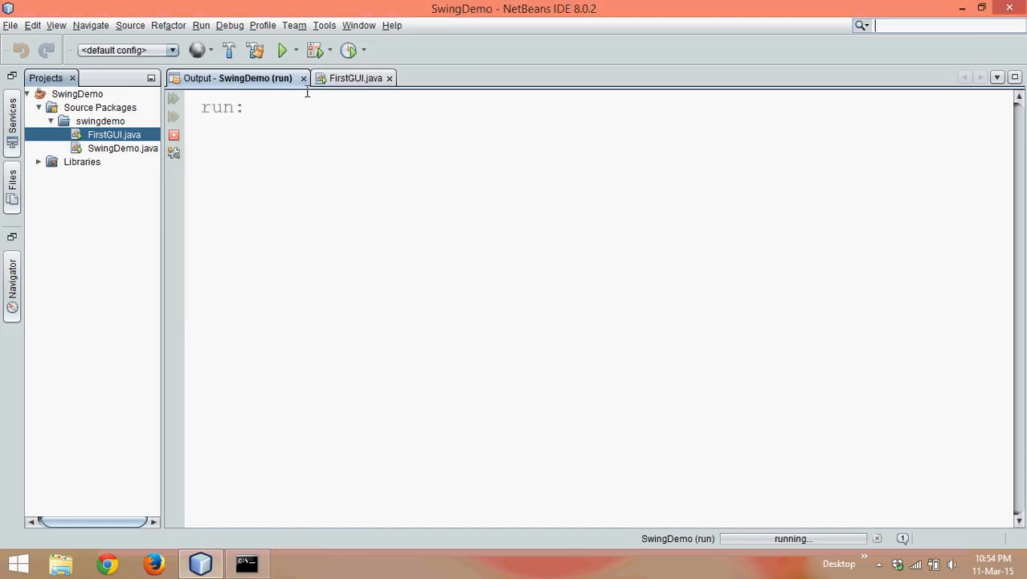
pyautogui.click(354, 78)
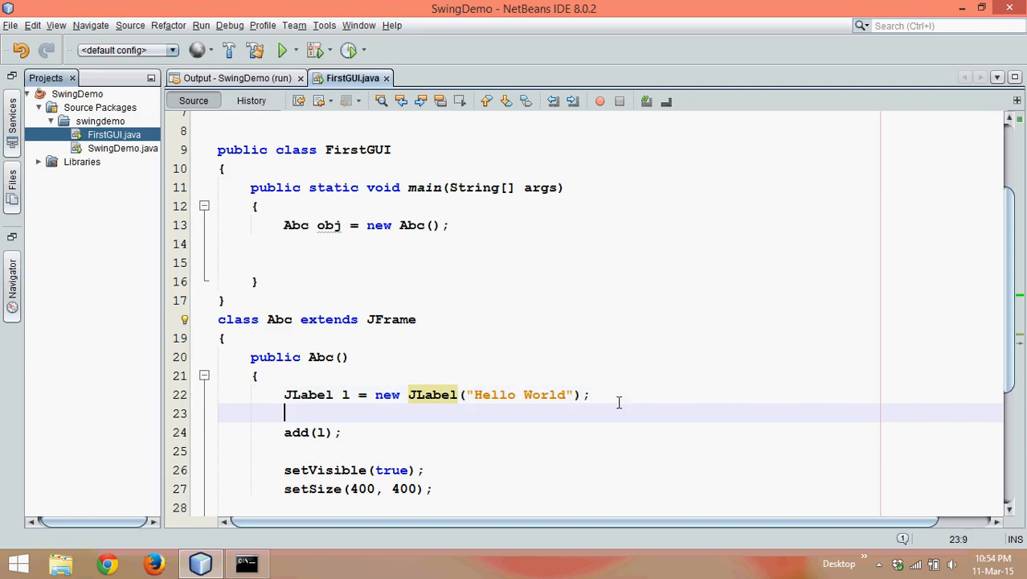
pyautogui.write('Ja')
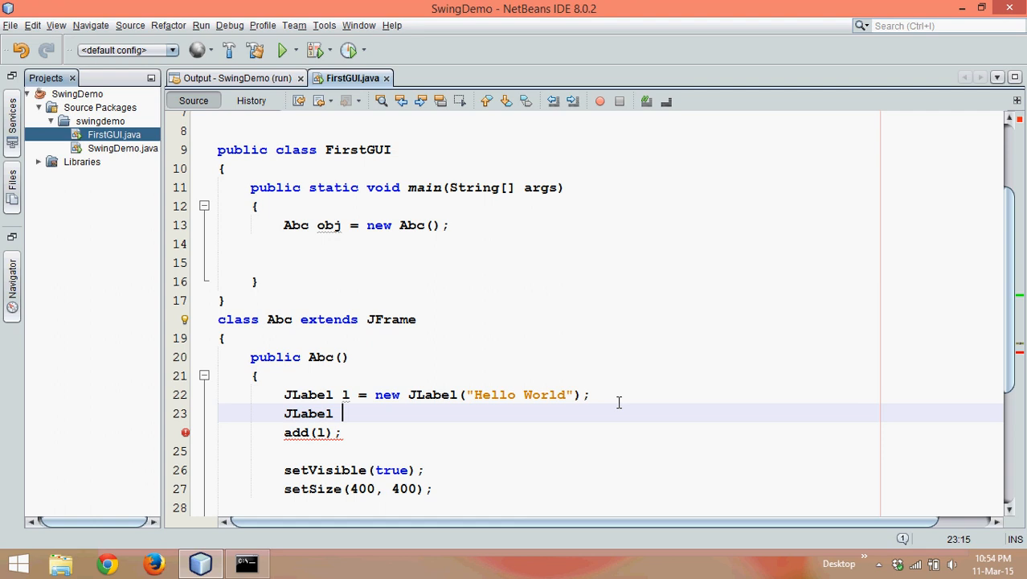
pyautogui.write('1 = new')
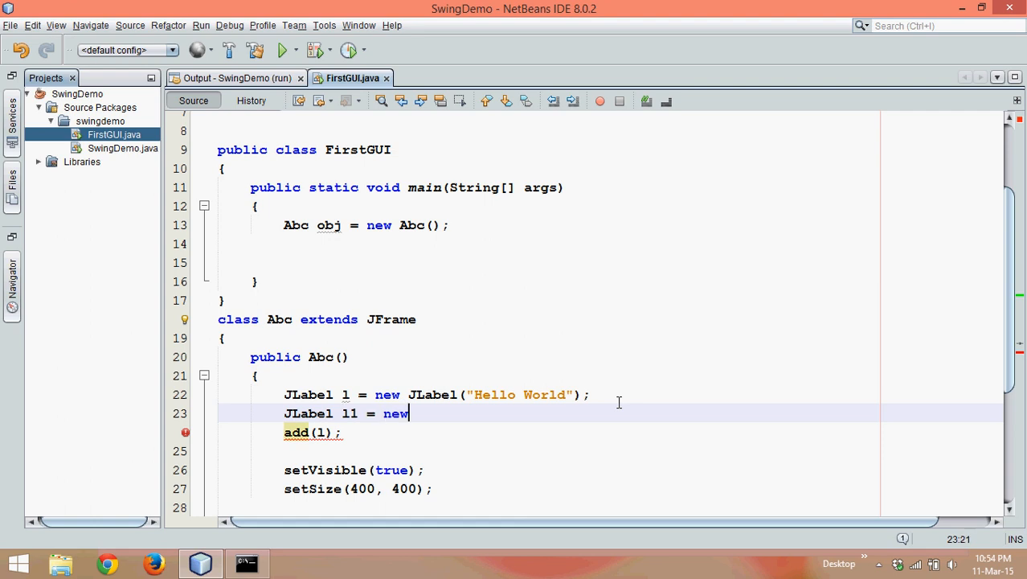
pyautogui.write('JLabel("");')
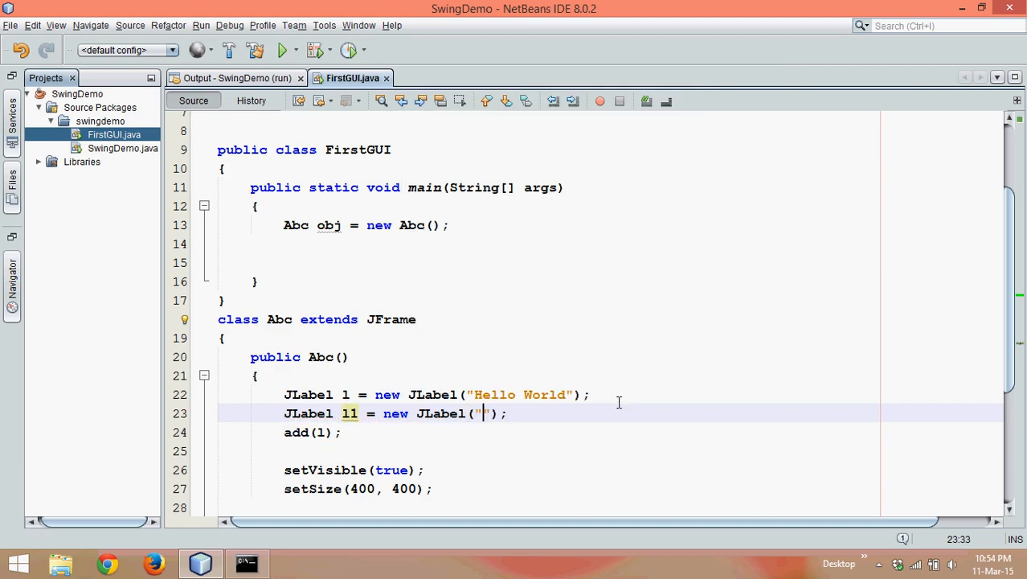
pyautogui.write('We')
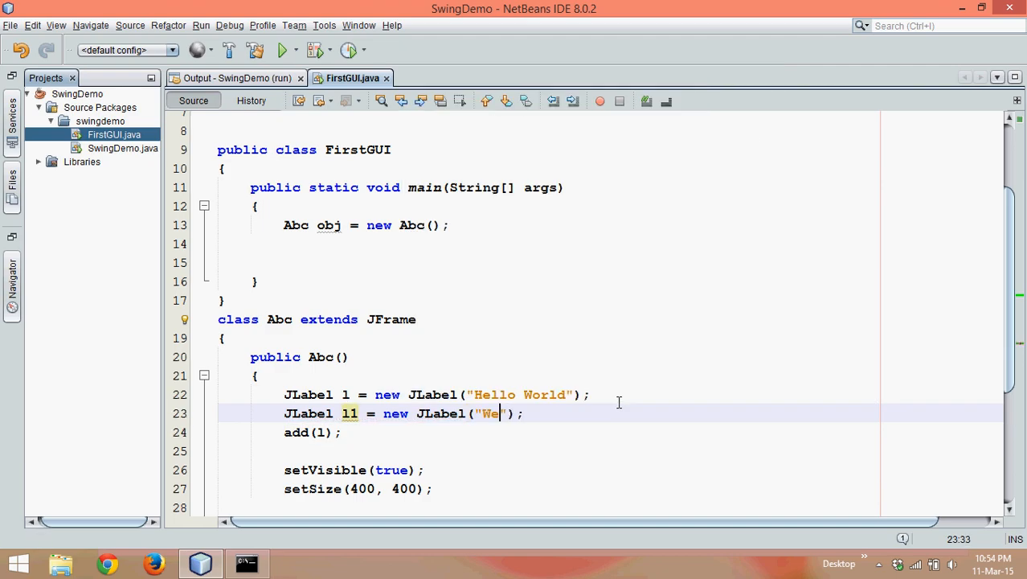
pyautogui.write('lcome Navin')
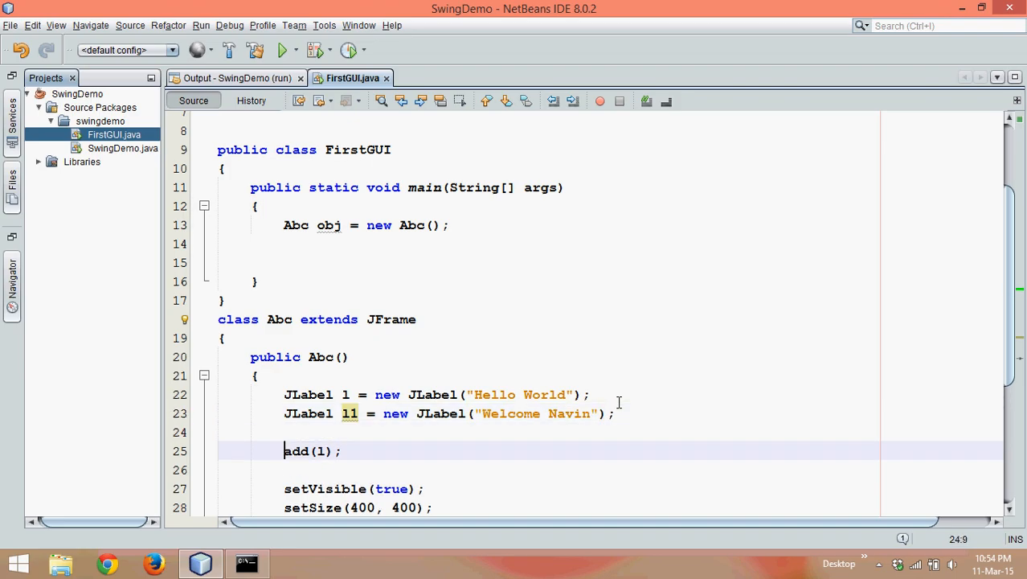
pyautogui.write('a')
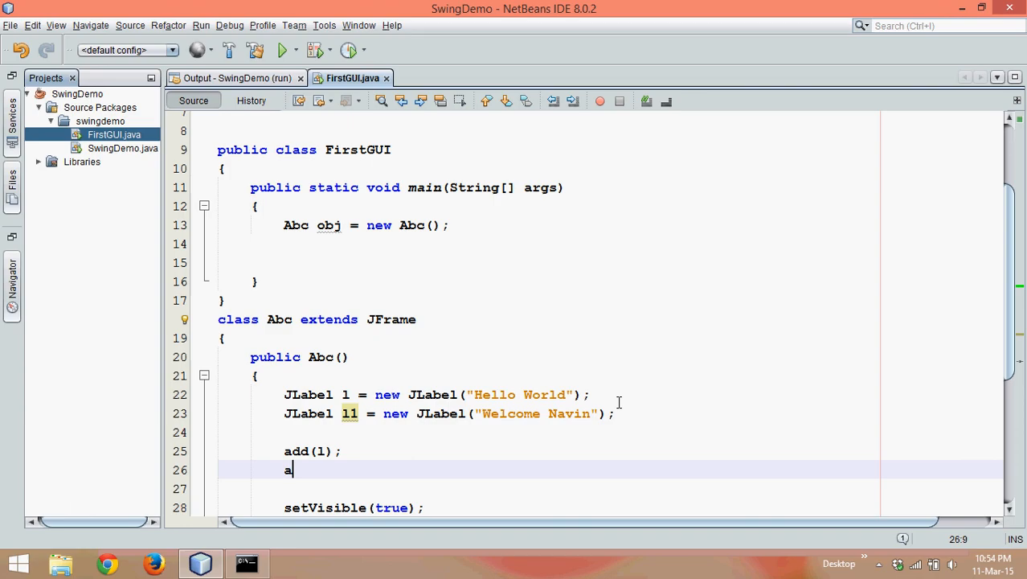
pyautogui.write('dd(l1)')
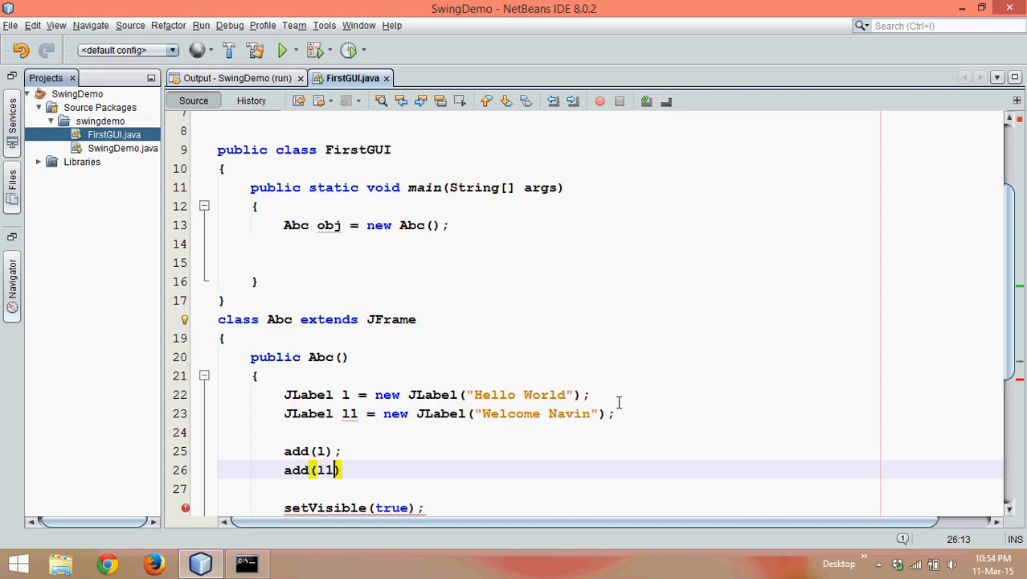
pyautogui.write(';')
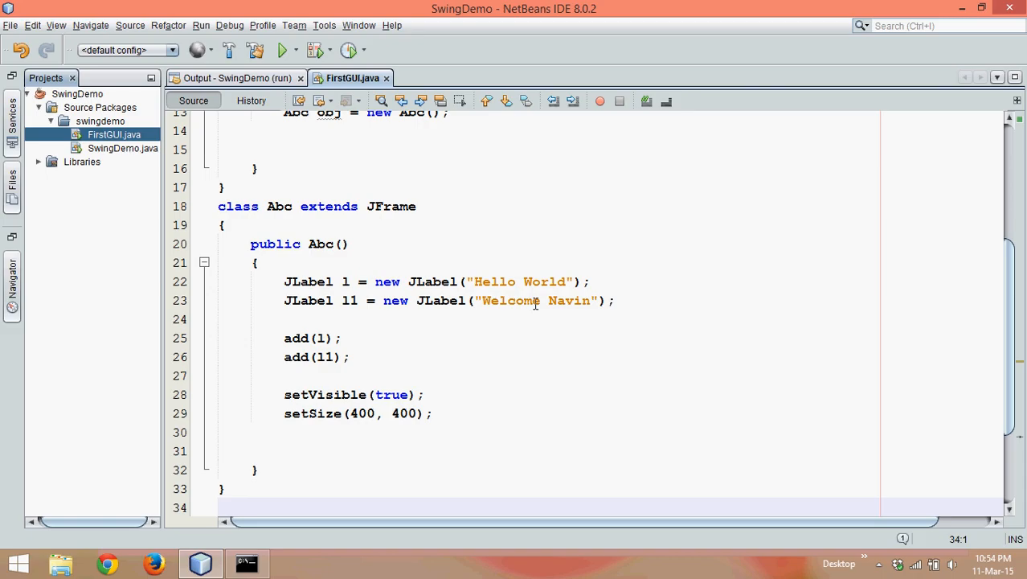
pyautogui.moveTo(533, 266)
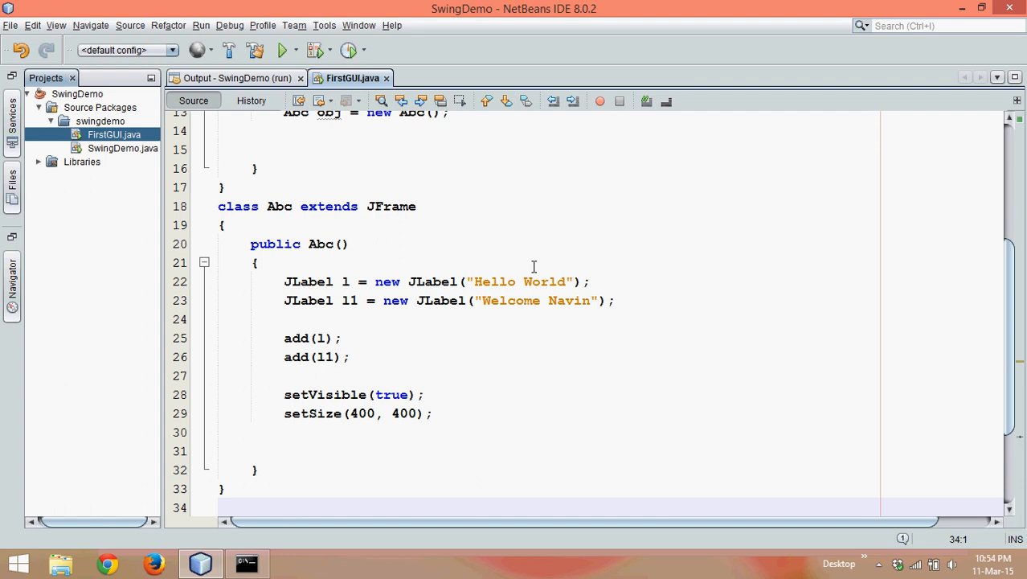
# Rerun FirstGUI, drag its window into view showing only 'Welcome Navin', then close it.
pyautogui.rightClick(534, 261)
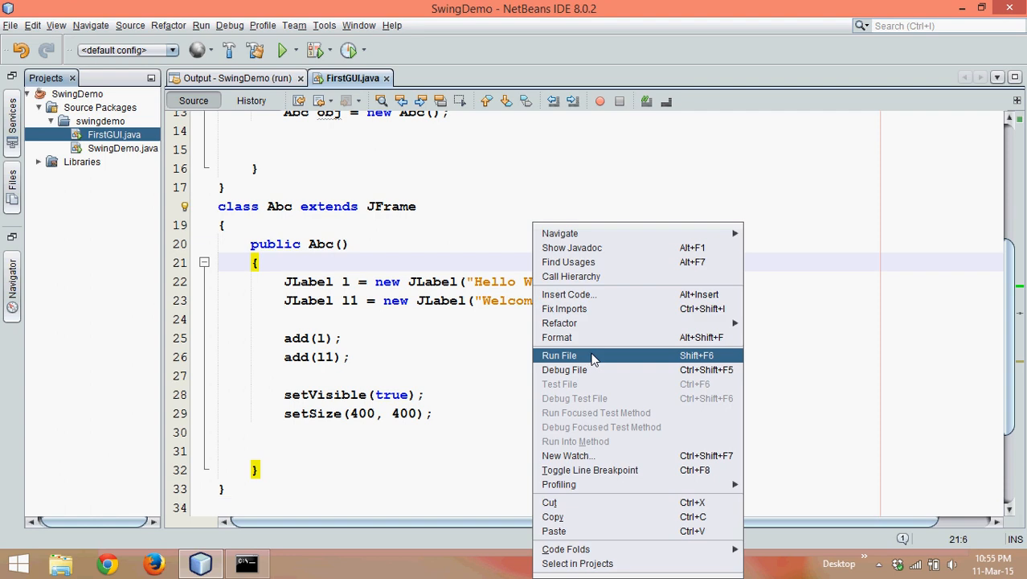
pyautogui.click(559, 356)
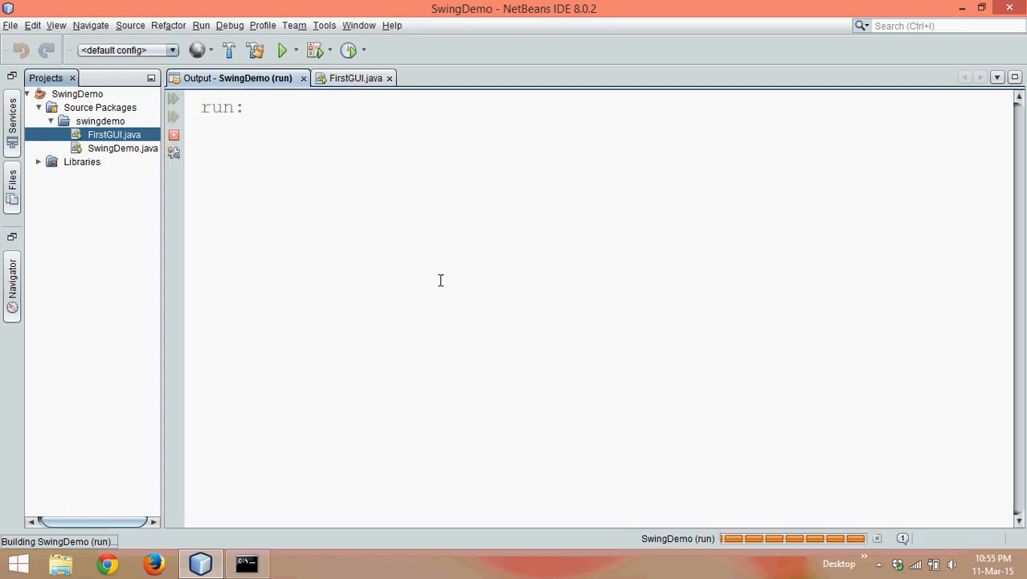
pyautogui.click(282, 50)
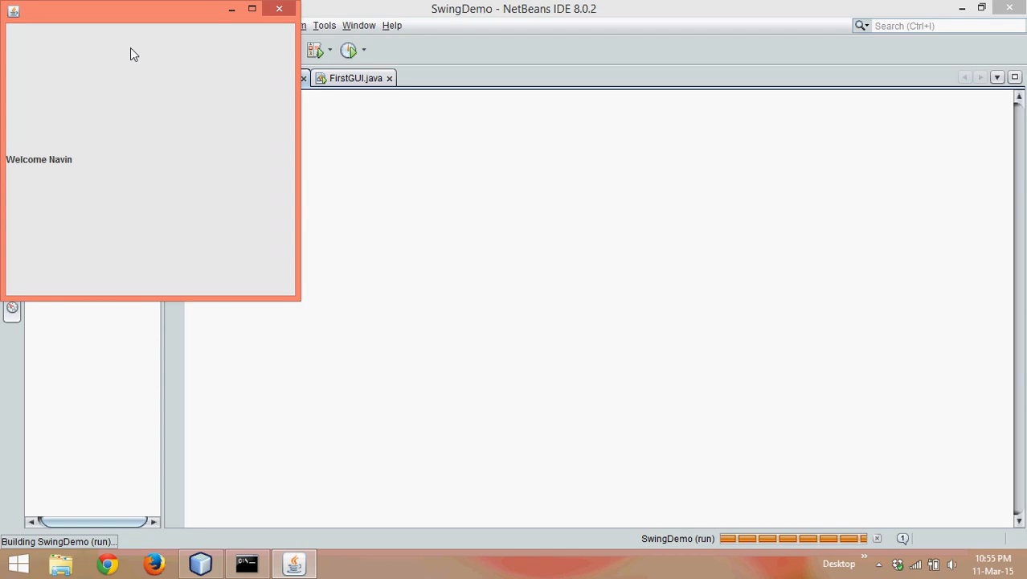
pyautogui.moveTo(145, 8); pyautogui.dragTo(256, 38)
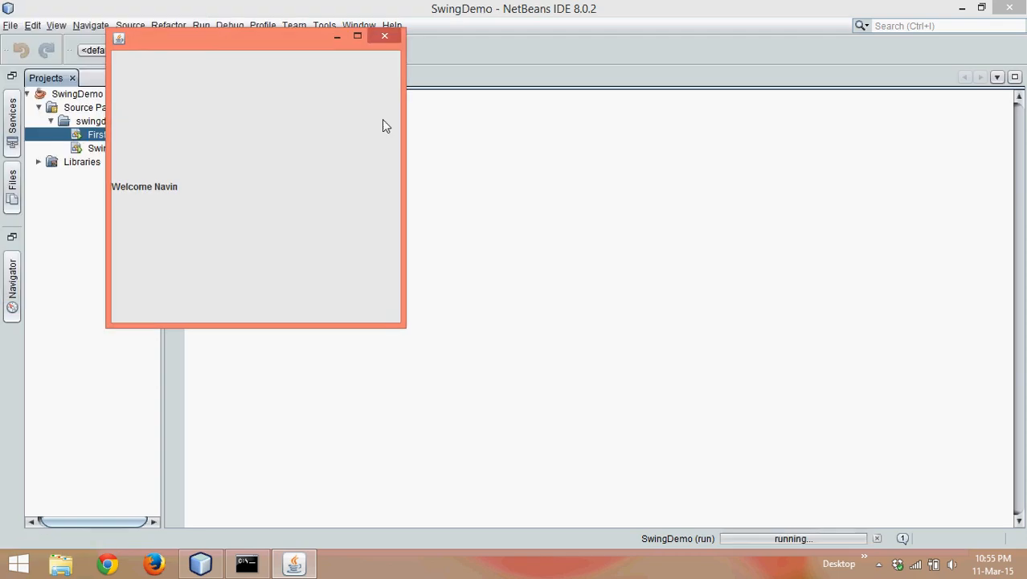
pyautogui.click(384, 36)
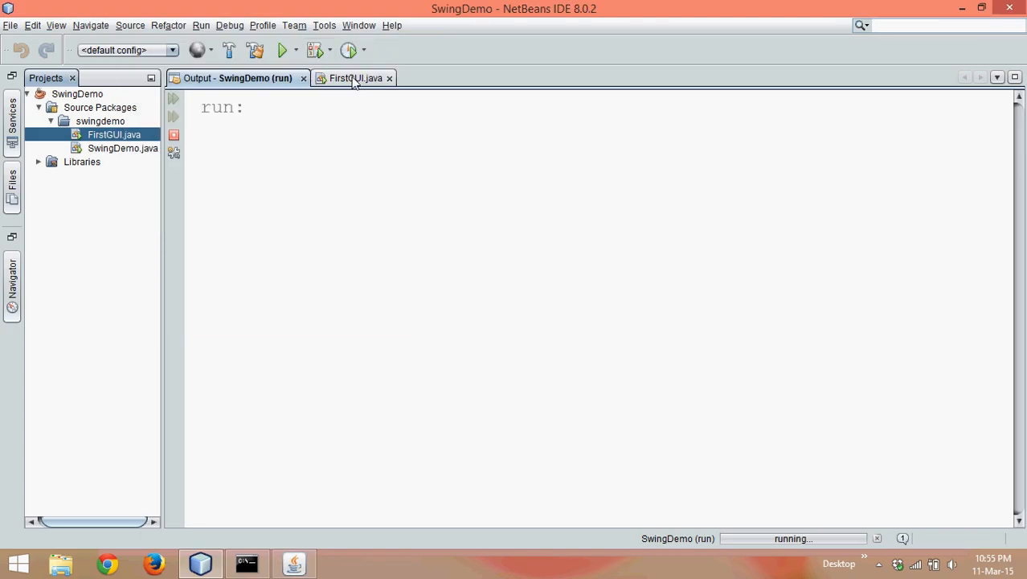
# Add a '//CardLayout' comment to the Abc class in FirstGUI.java.
pyautogui.click(355, 78)
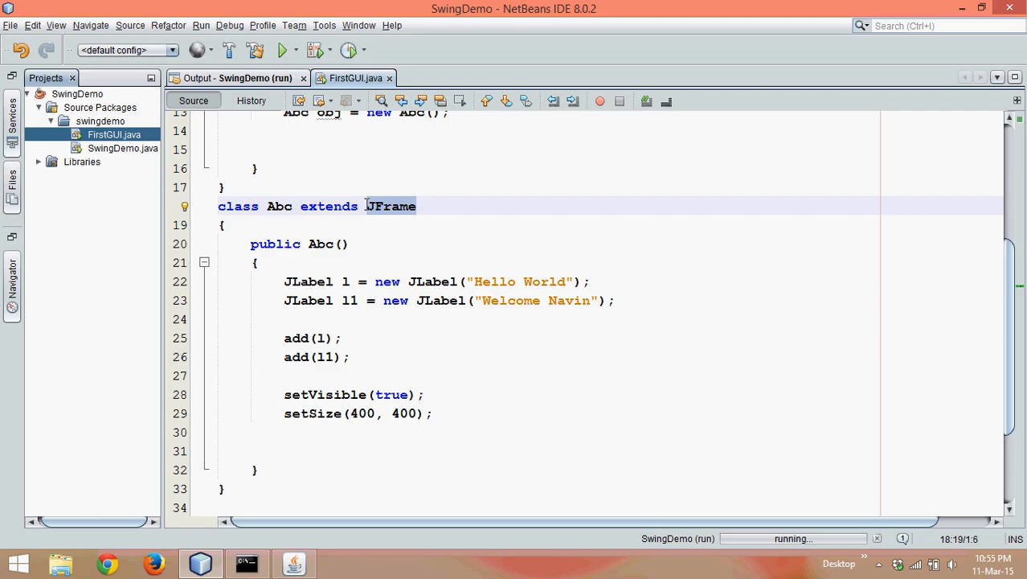
pyautogui.write('//')
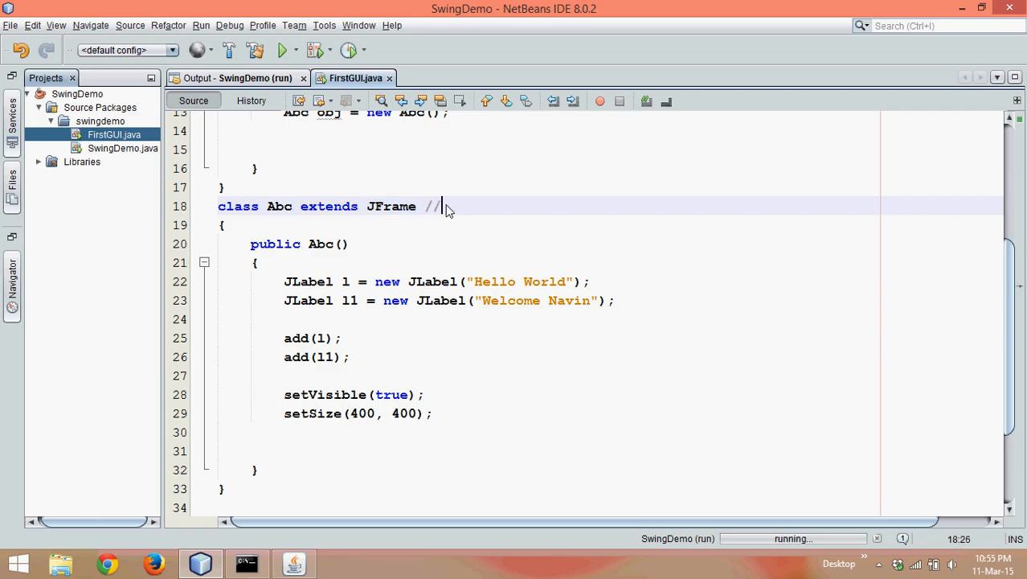
pyautogui.write('CardLa')
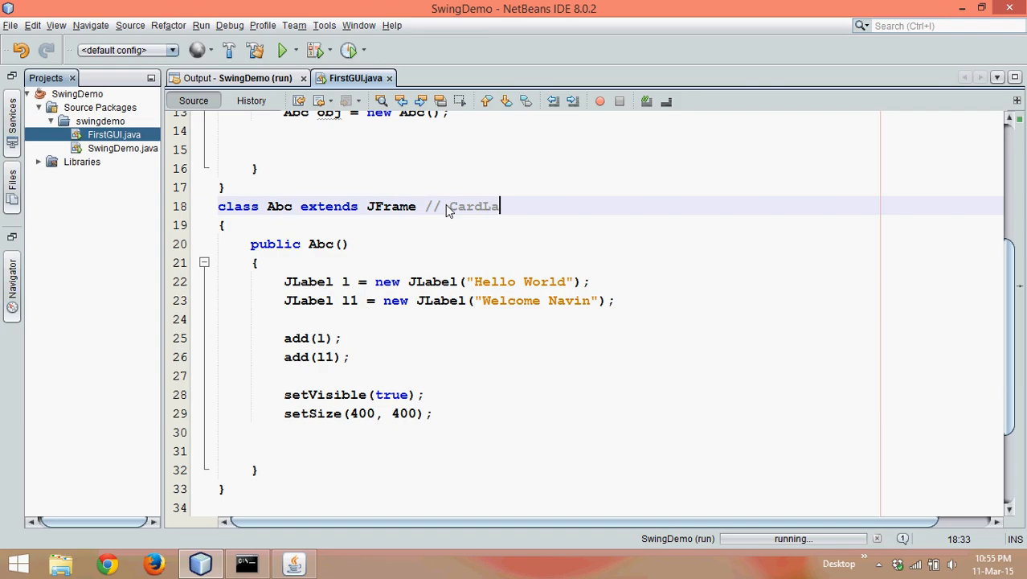
pyautogui.write('yout')
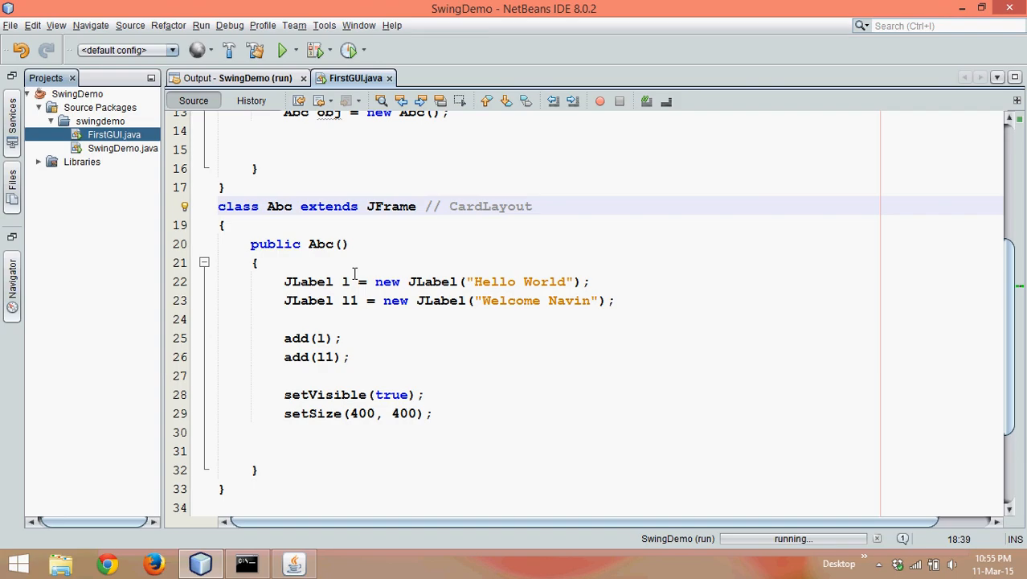
# Bring the command prompt window to the front of the IDE.
pyautogui.click(532, 206)
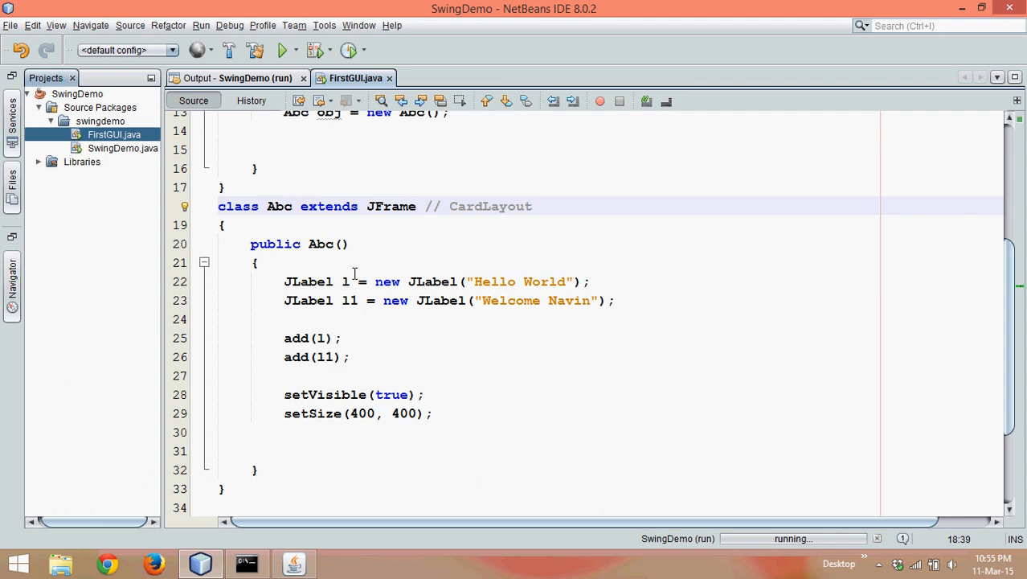
pyautogui.click(532, 206)
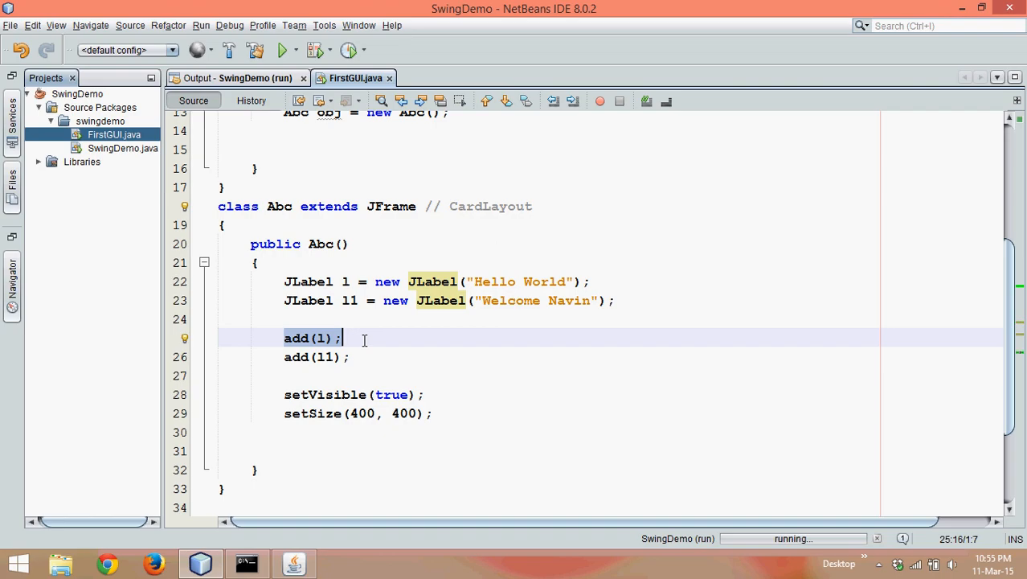
pyautogui.click(350, 356)
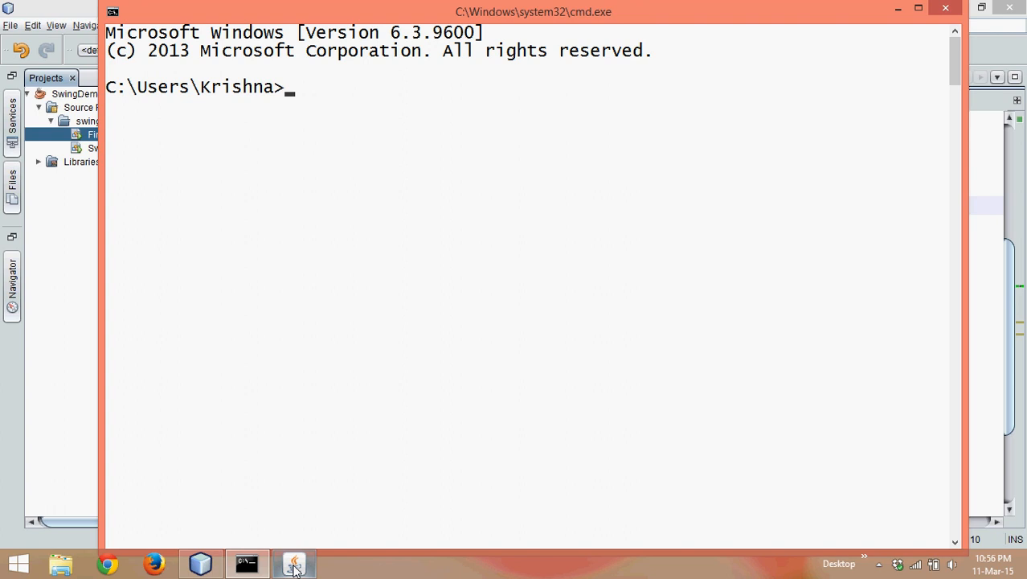
# Close both 'Welcome Navin' SwingDemo windows and stop the run so the build reports BUILD STOPPED.
pyautogui.click(294, 563)
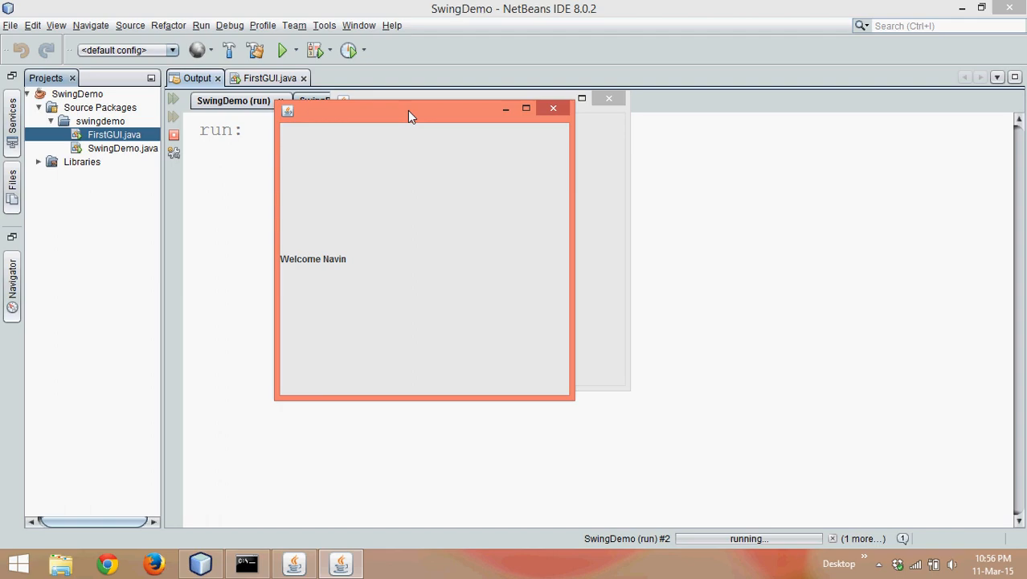
pyautogui.moveTo(410, 108); pyautogui.dragTo(468, 108)
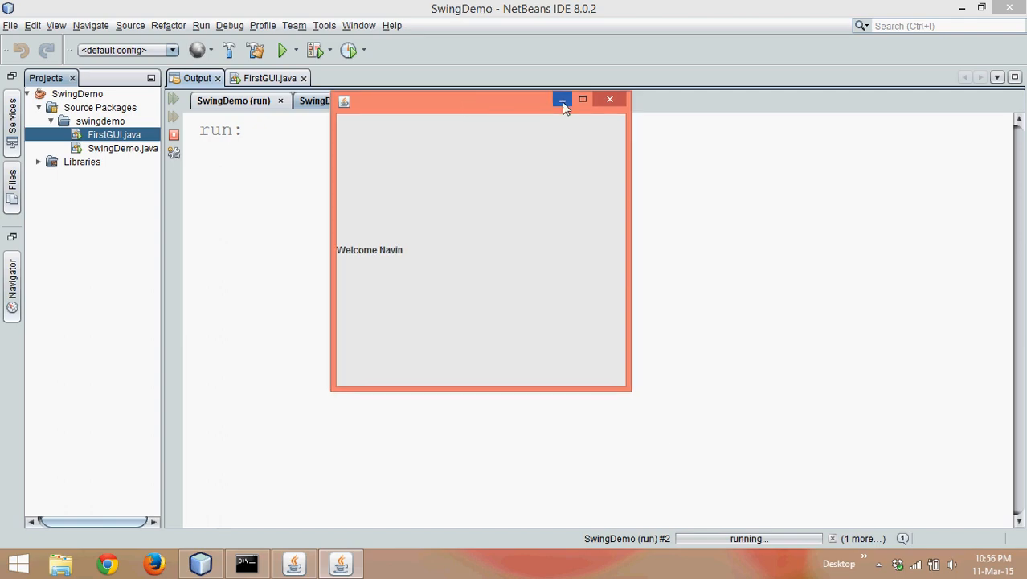
pyautogui.click(562, 99)
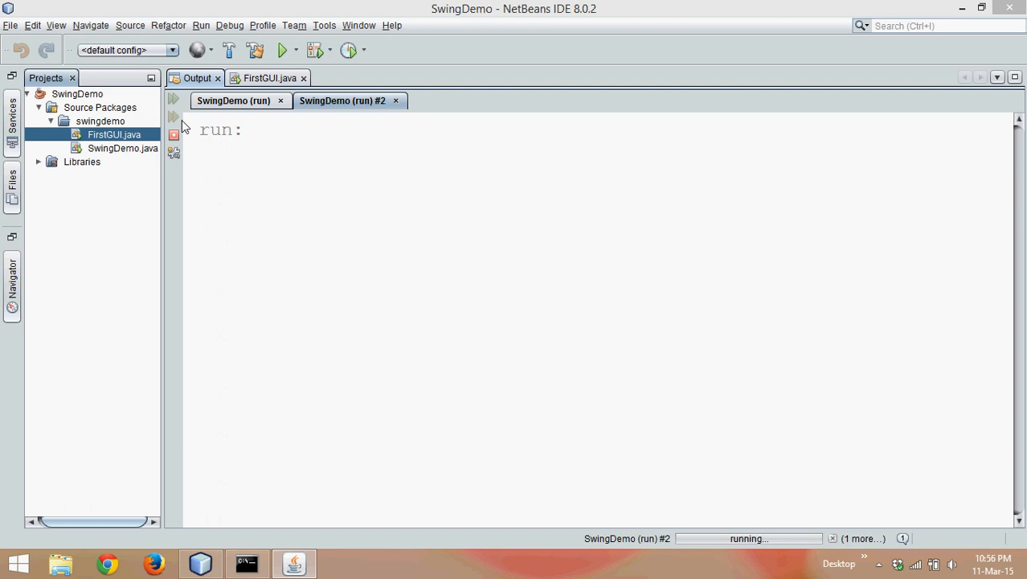
pyautogui.click(233, 101)
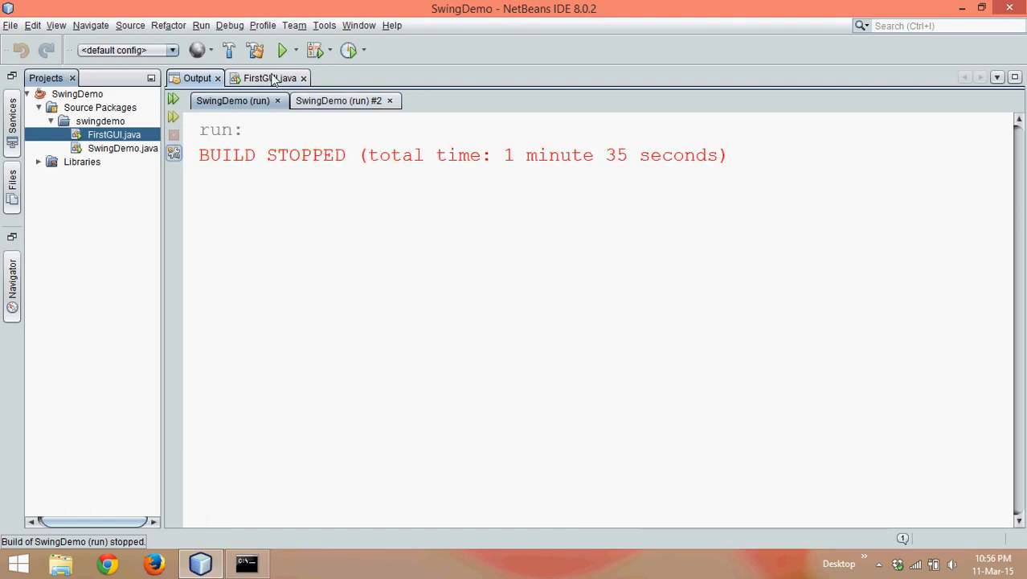
# Insert setLayout(null); commented '//FlowLayout GridLayout Null' at the top of the Abc constructor.
pyautogui.click(265, 78)
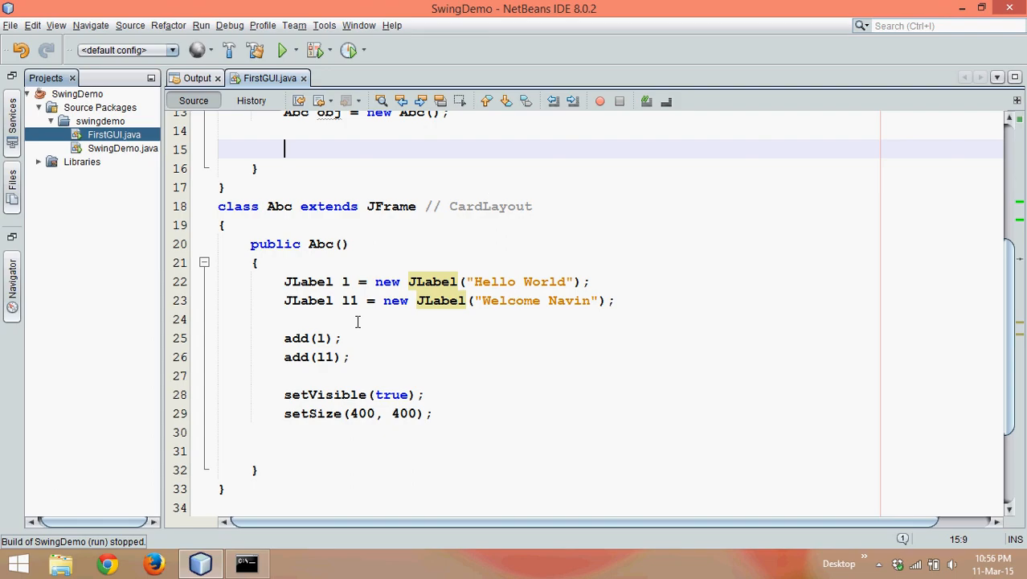
pyautogui.click(316, 319)
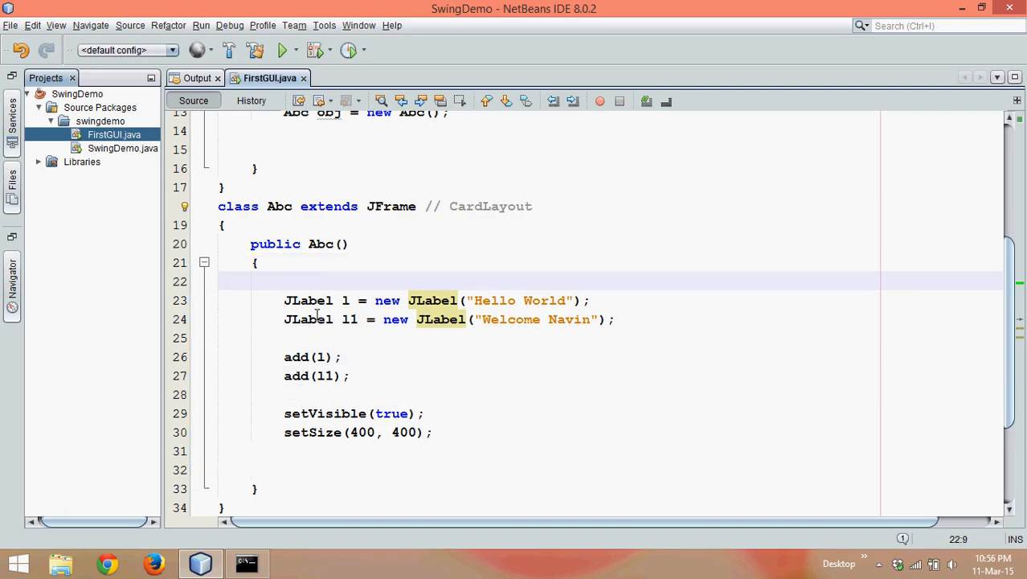
pyautogui.write('setLayout(null);')
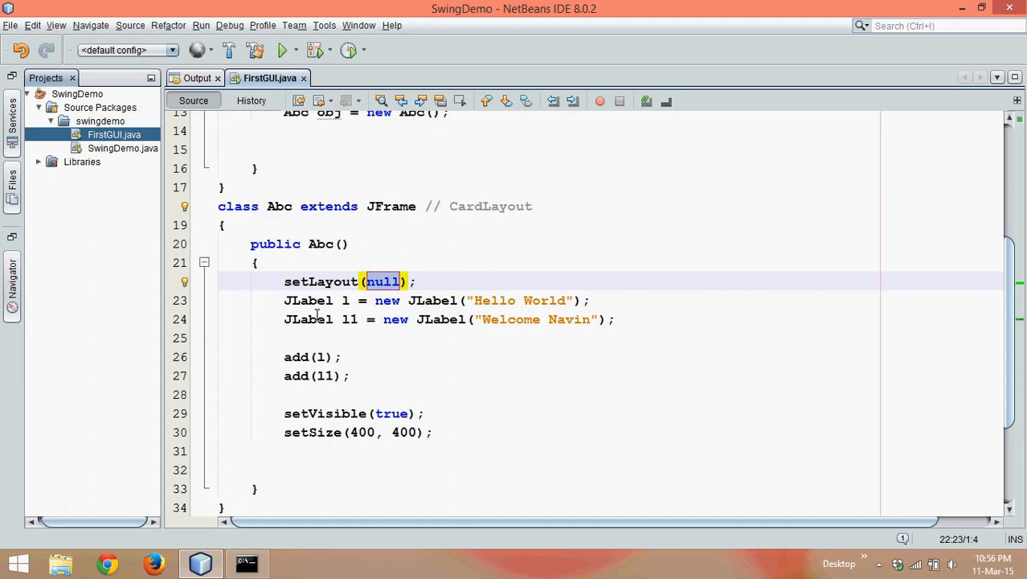
pyautogui.write('//')
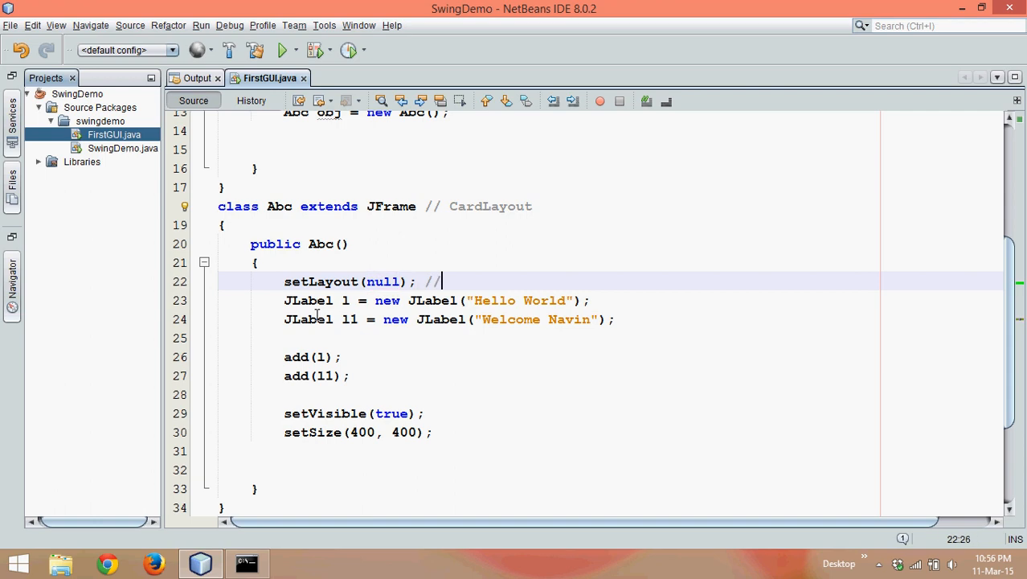
pyautogui.write('Flow')
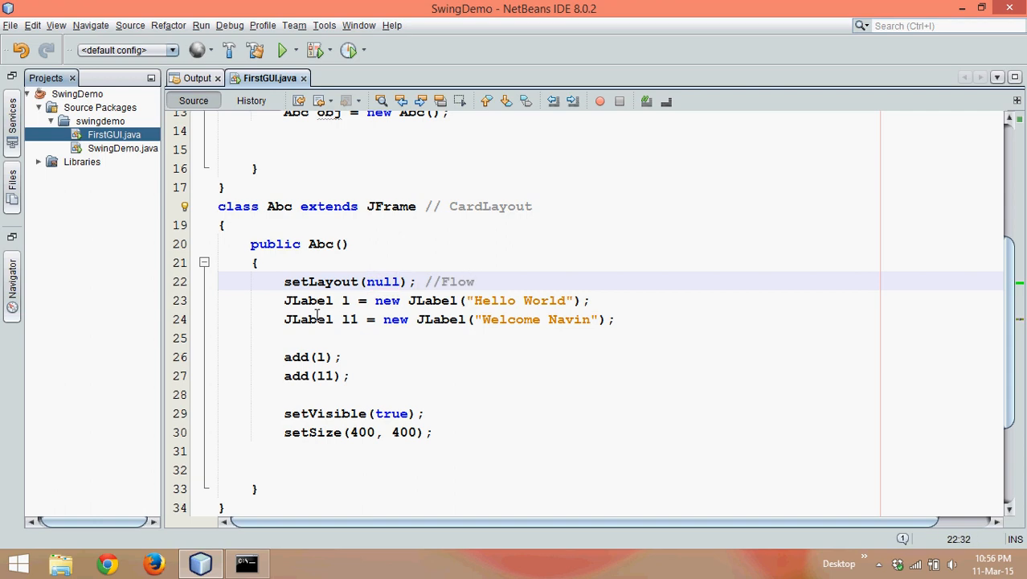
pyautogui.write('Layout')
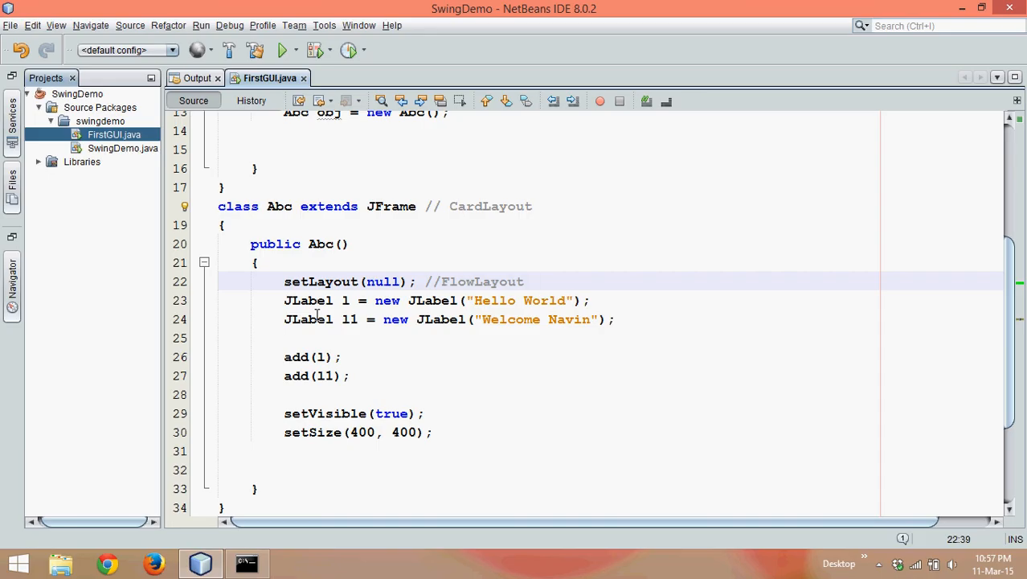
pyautogui.write('GridLayot')
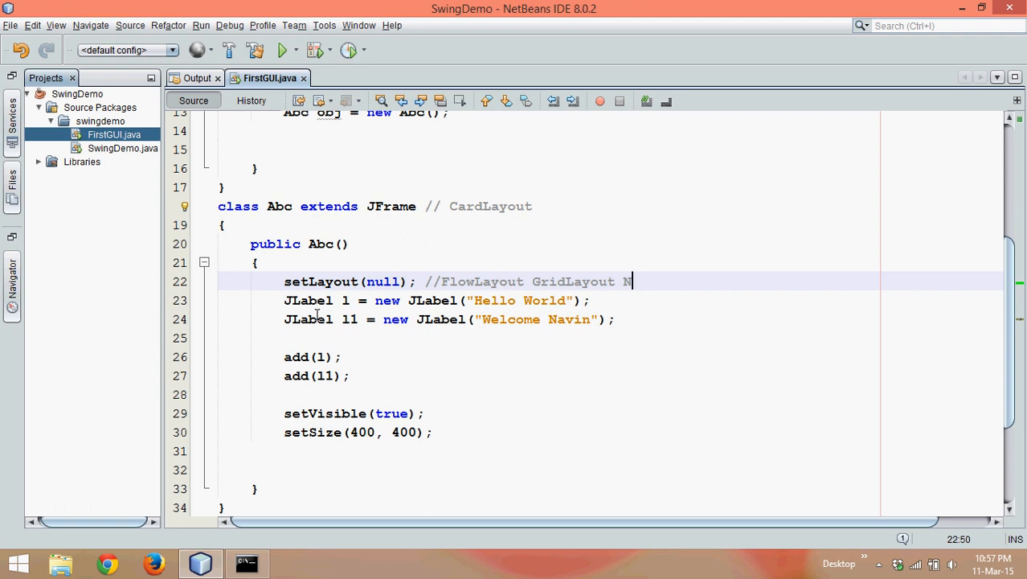
pyautogui.write('ull')
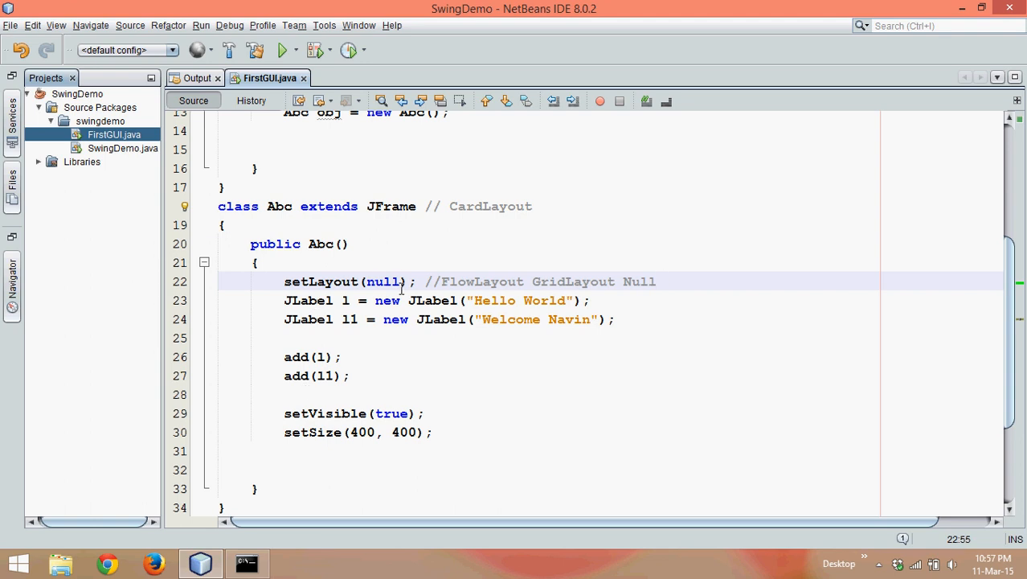
# Replace null with new FlowLayout() in setLayout and auto-add the FlowLayout import via Ctrl+Shift+I.
pyautogui.doubleClick(384, 282)
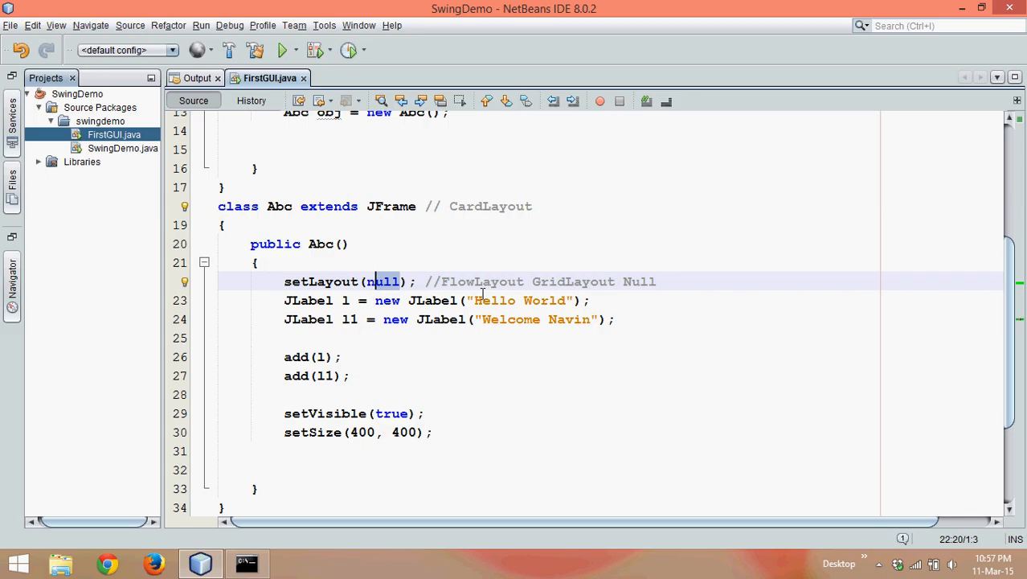
pyautogui.press('Delete')
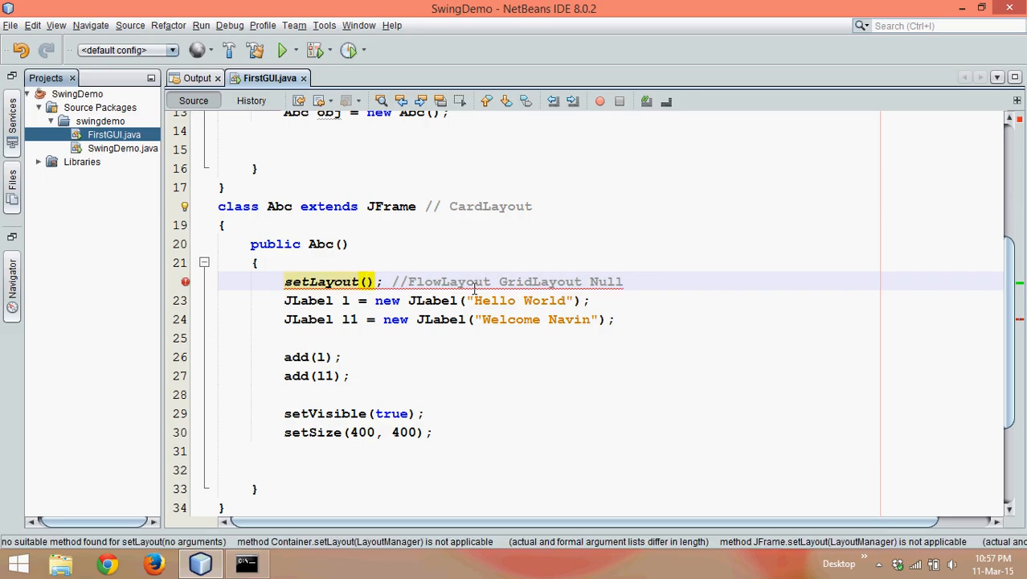
pyautogui.click(368, 282)
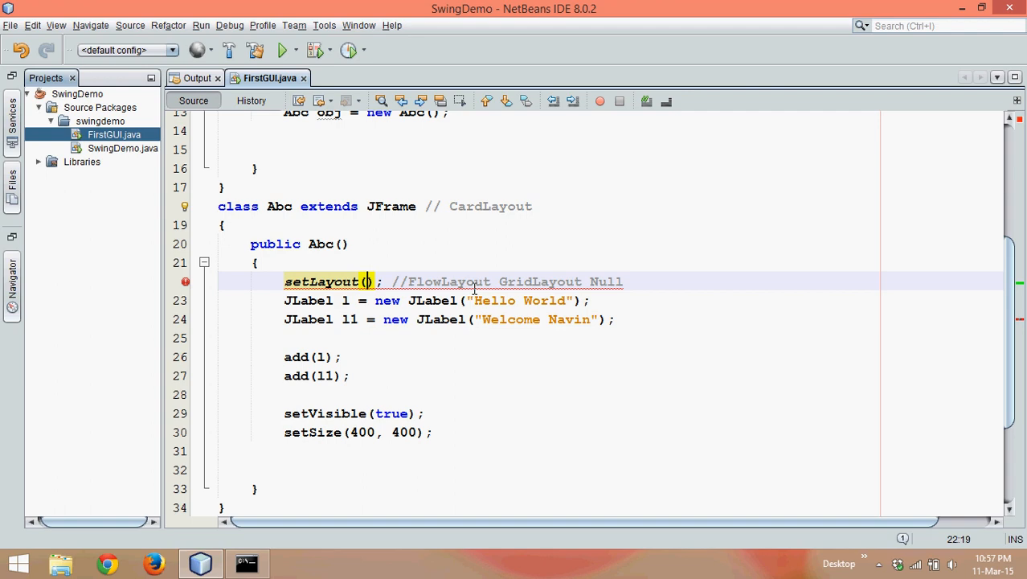
pyautogui.click(368, 282)
pyautogui.write('d')
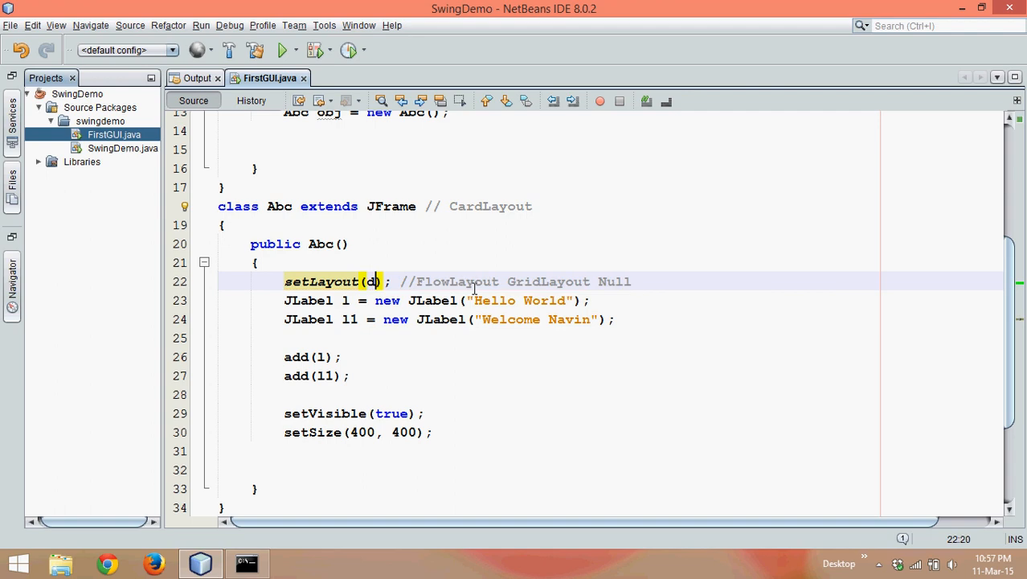
pyautogui.write('new Float')
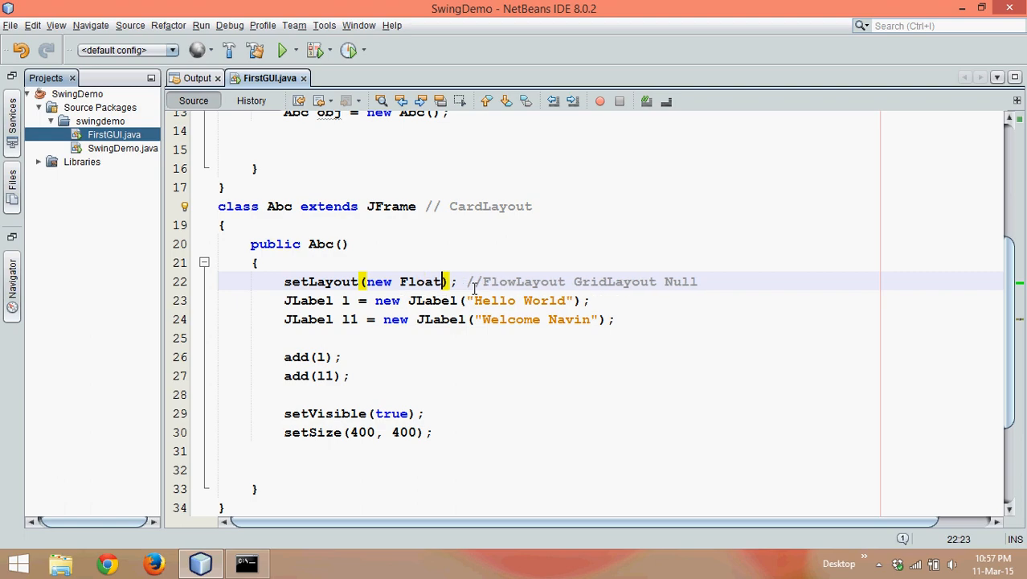
pyautogui.write('FlowLayout(')
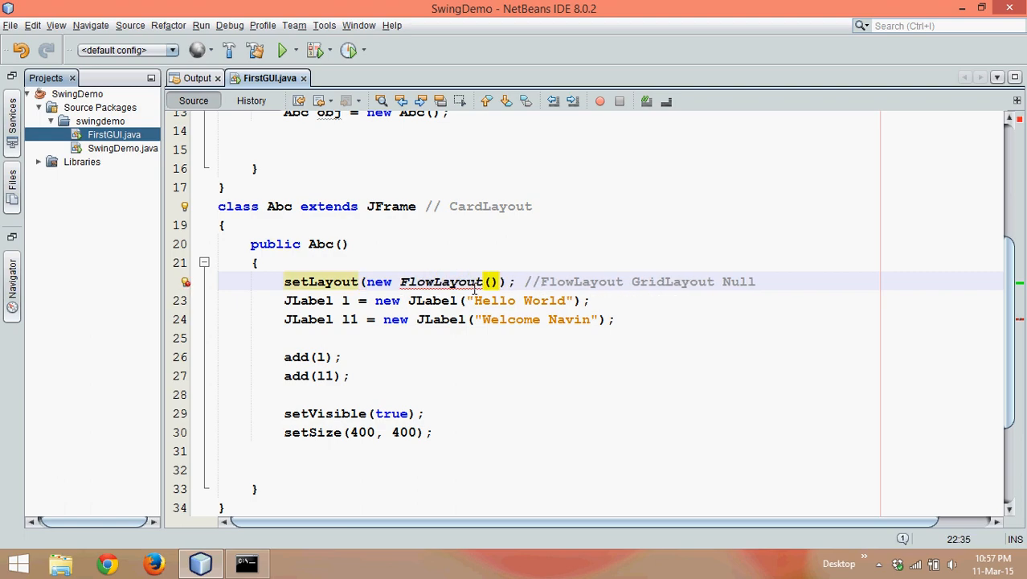
pyautogui.press('ctrl+shift+i')
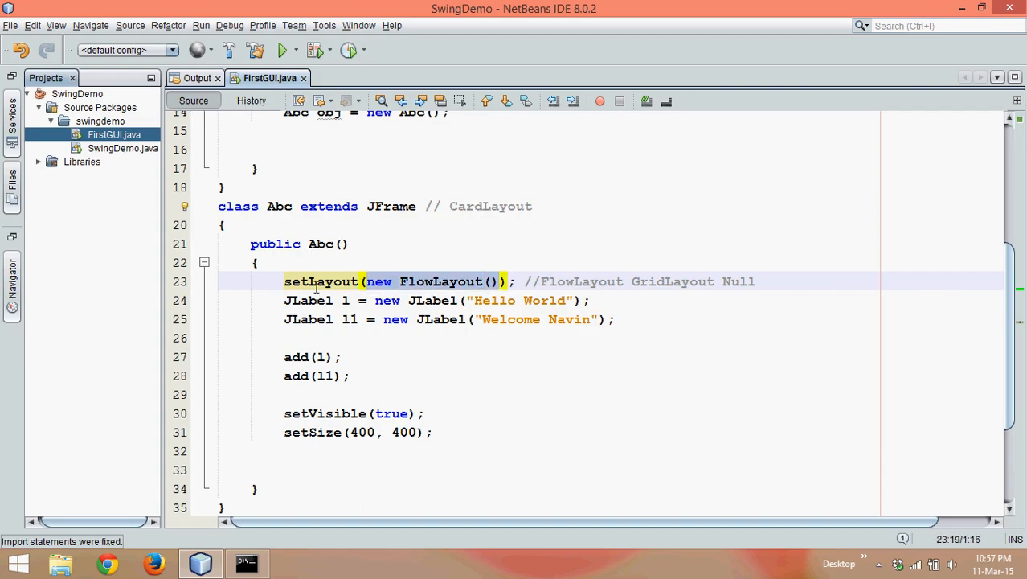
pyautogui.click(532, 206)
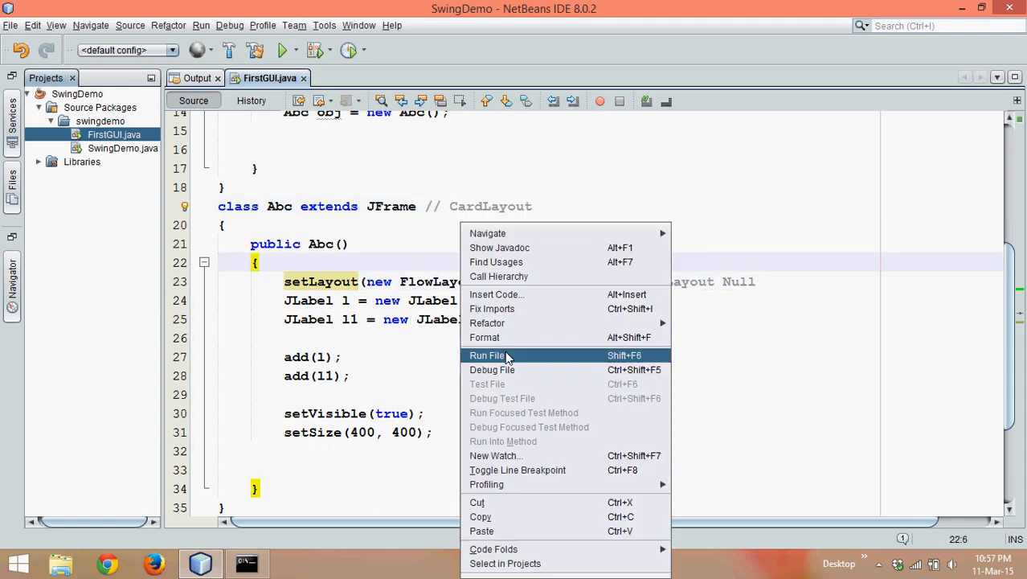
# Run FirstGUI showing 'Hello World' and 'Welcome Navin' side by side, then dismiss the window.
pyautogui.click(487, 355)
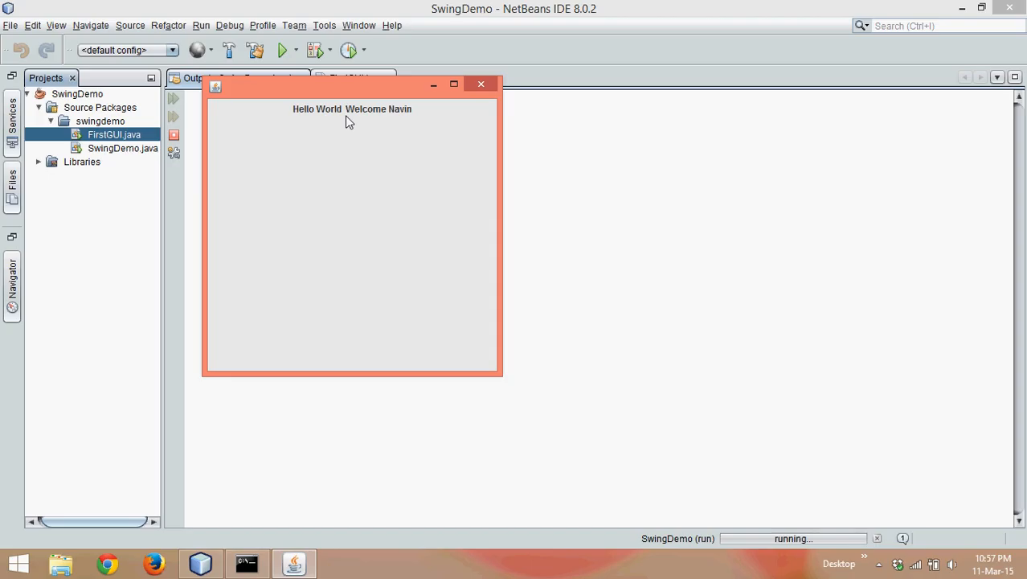
pyautogui.click(481, 84)
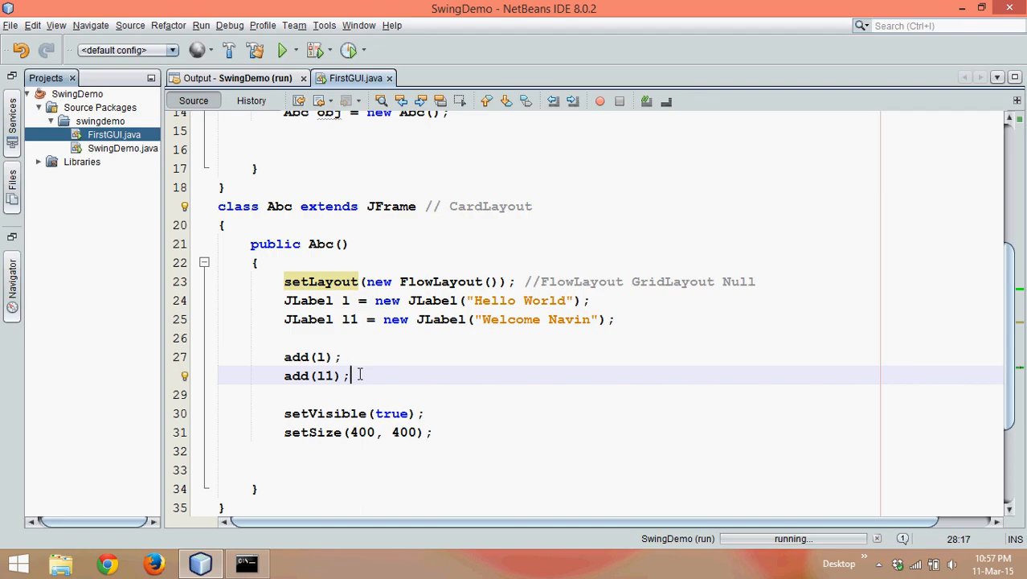
pyautogui.moveTo(494, 284)
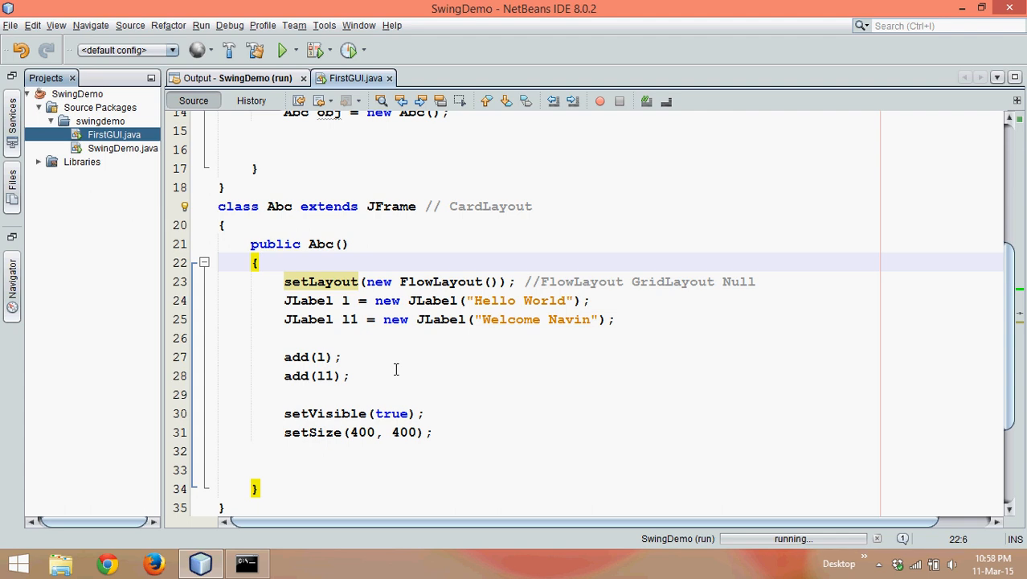
pyautogui.click(258, 262)
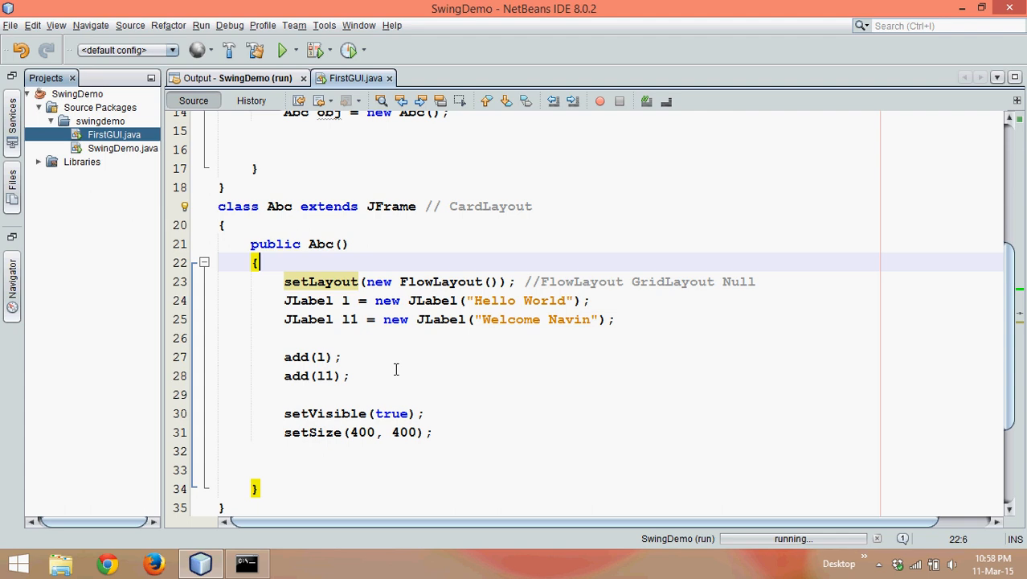